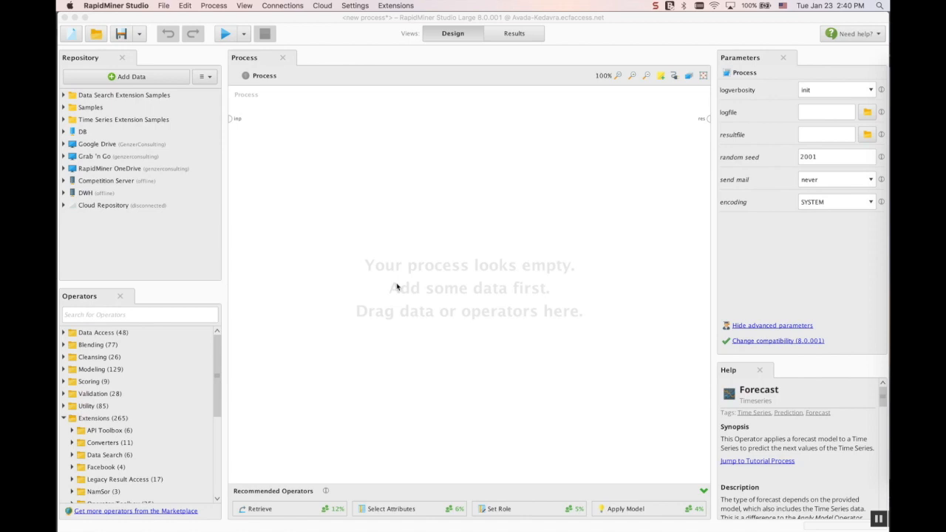
pyautogui.moveTo(421, 242)
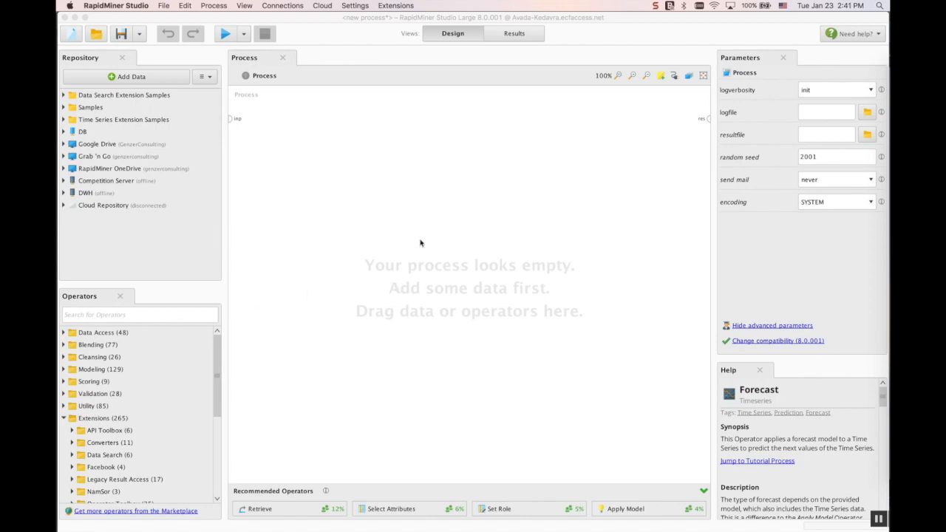
pyautogui.moveTo(273, 287)
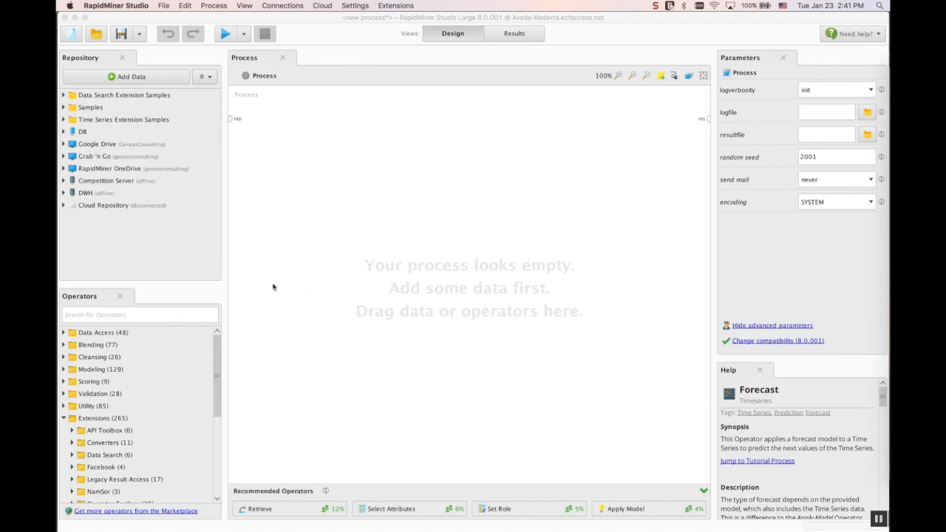
pyautogui.moveTo(64, 286)
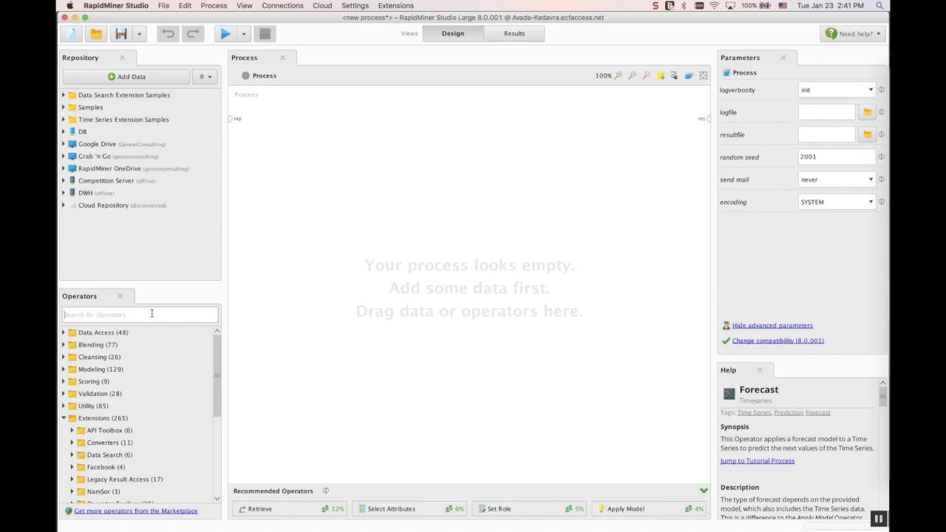
pyautogui.write('decision')
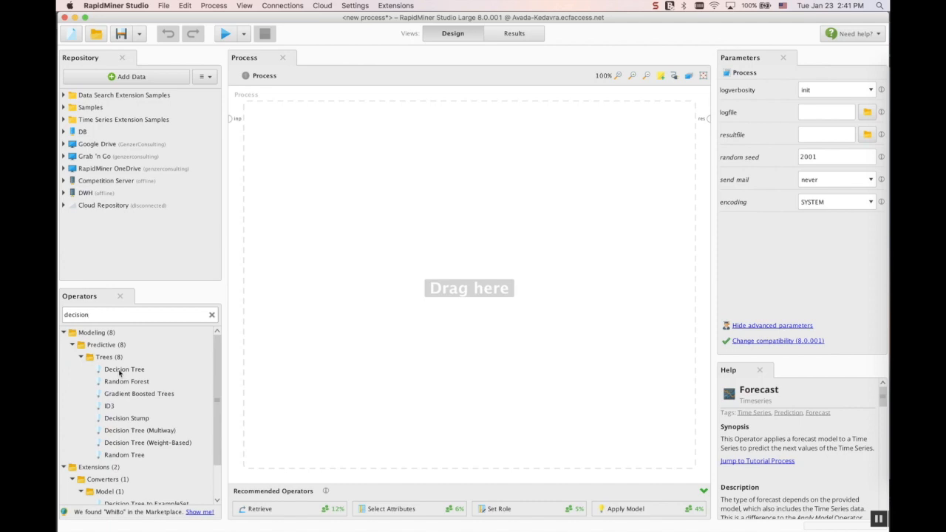
pyautogui.moveTo(102, 384)
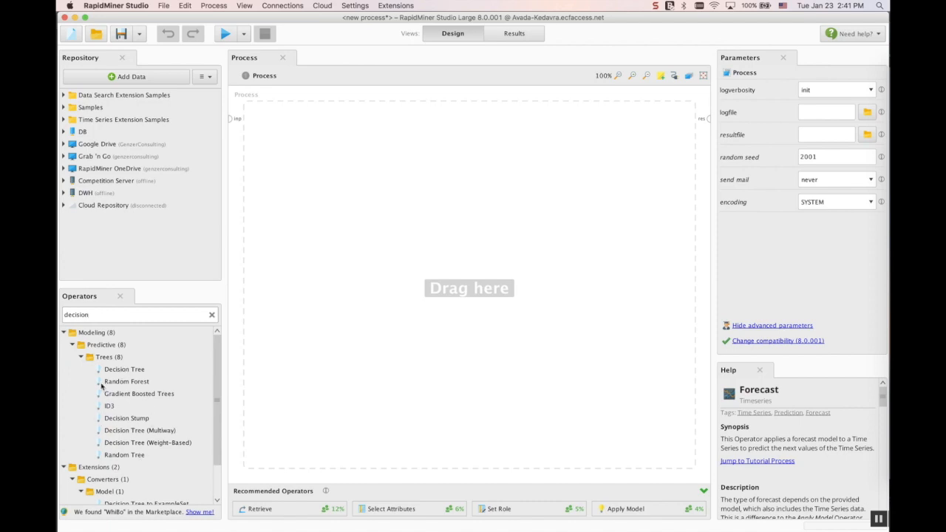
pyautogui.moveTo(129, 337)
pyautogui.write('DT')
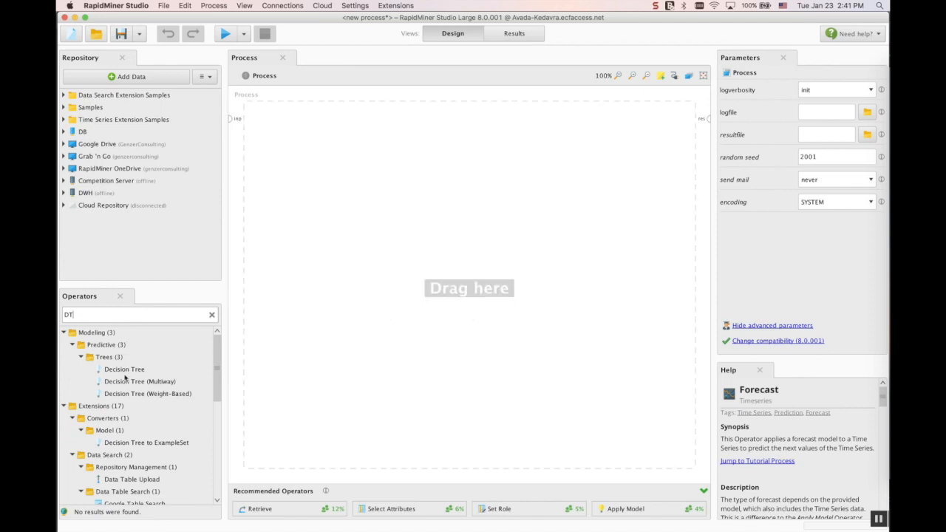
pyautogui.scroll(-3)
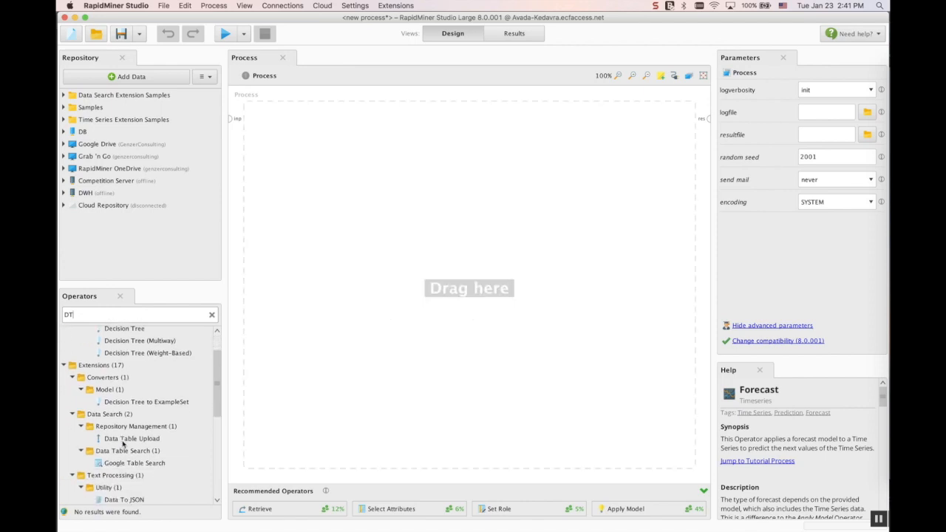
pyautogui.scroll(-3)
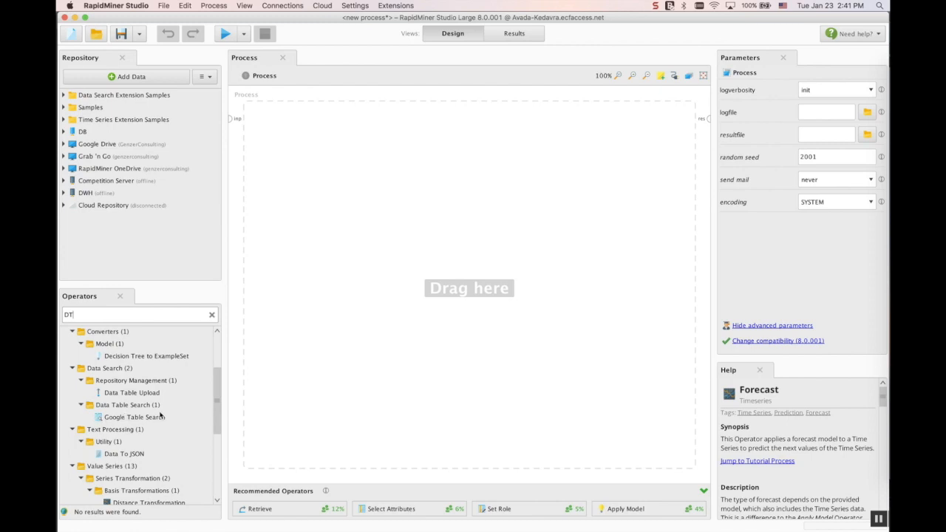
pyautogui.moveTo(150, 423)
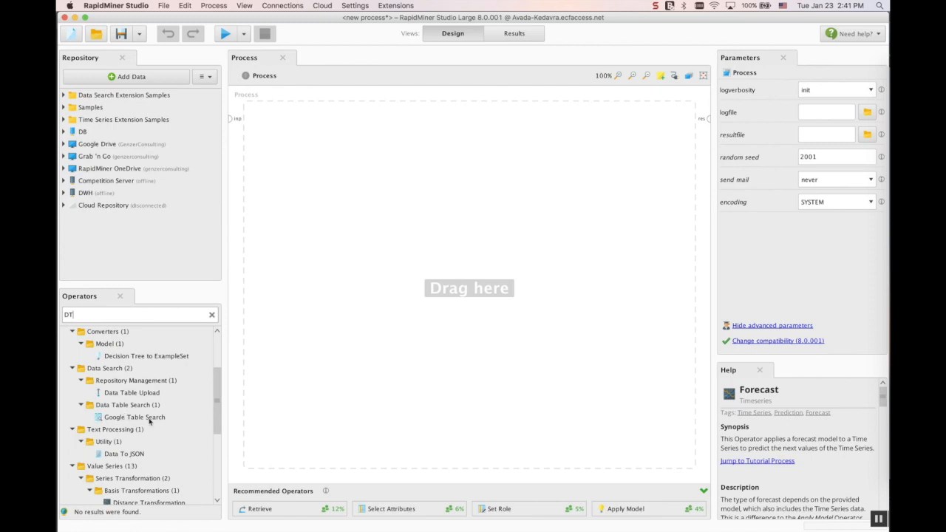
pyautogui.scroll(-3)
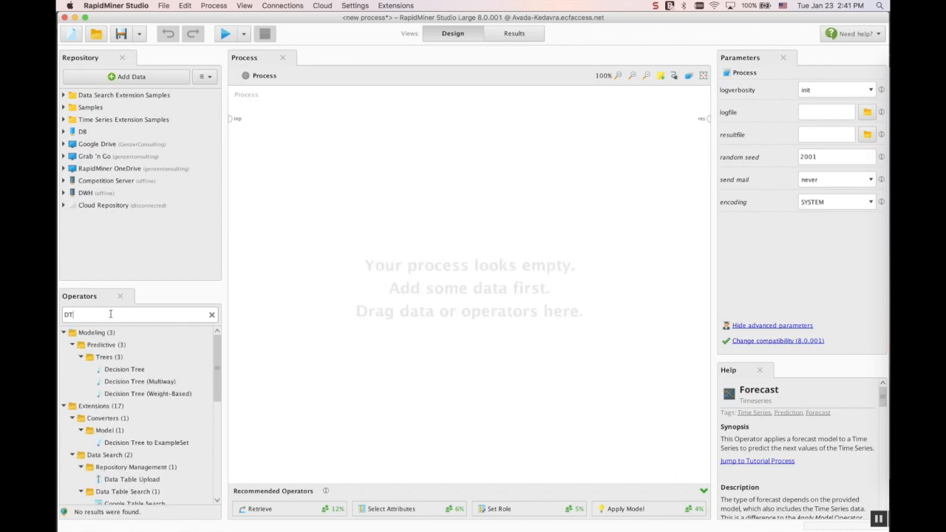
pyautogui.moveTo(107, 313)
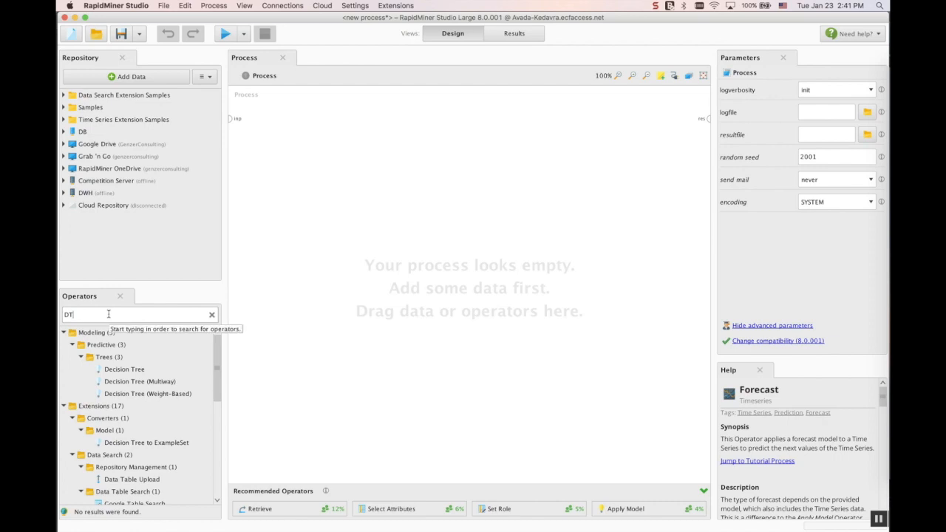